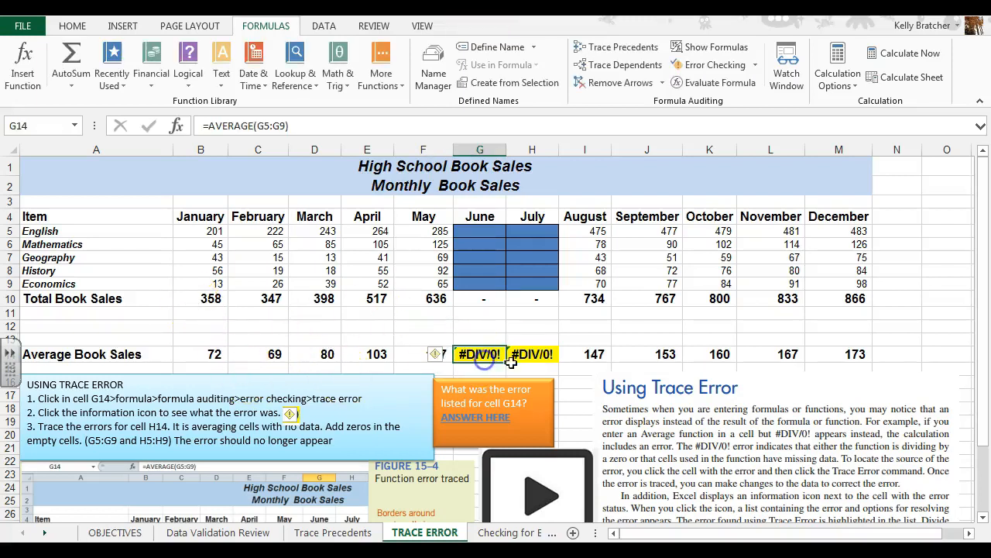
Step: Check June average G14's error, confirming it is a divide-by-zero error
{"action": "left_click", "coordinate": [532, 353]}
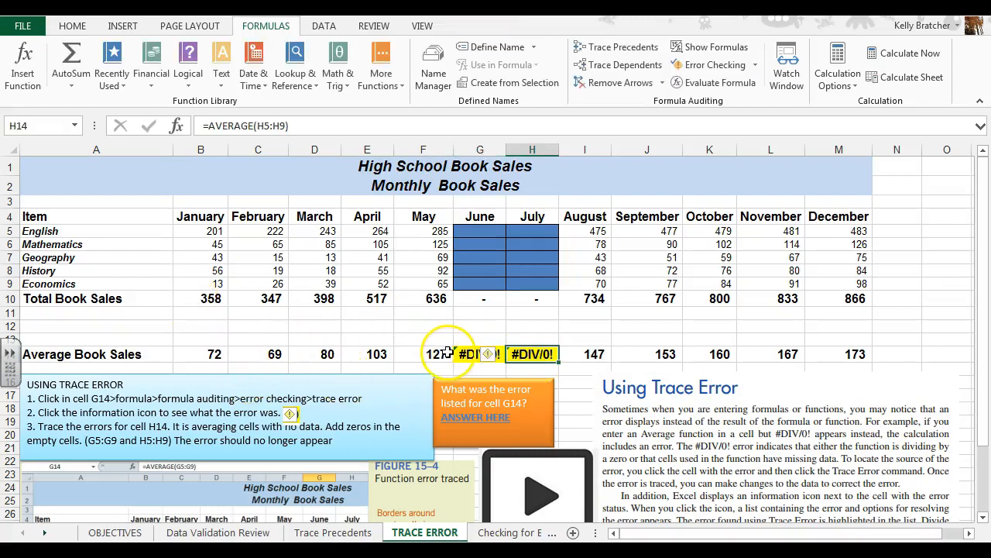
{"action": "left_click", "coordinate": [481, 354]}
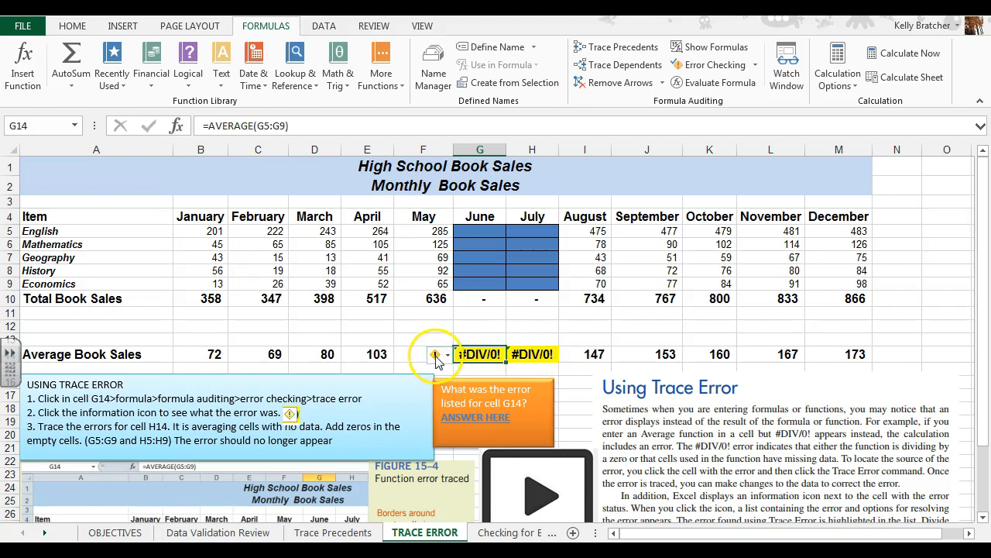
{"action": "left_click", "coordinate": [435, 354]}
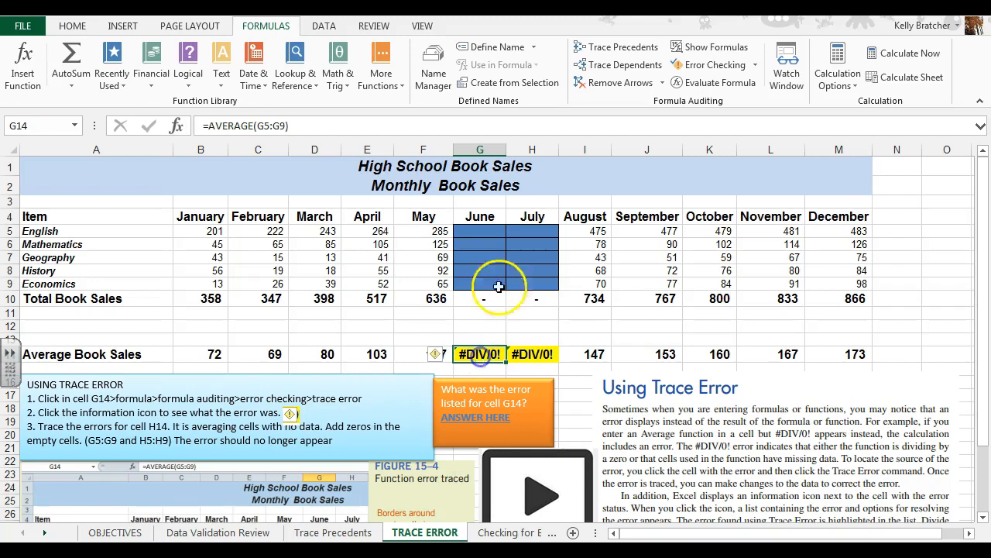
{"action": "mouse_move", "coordinate": [697, 116]}
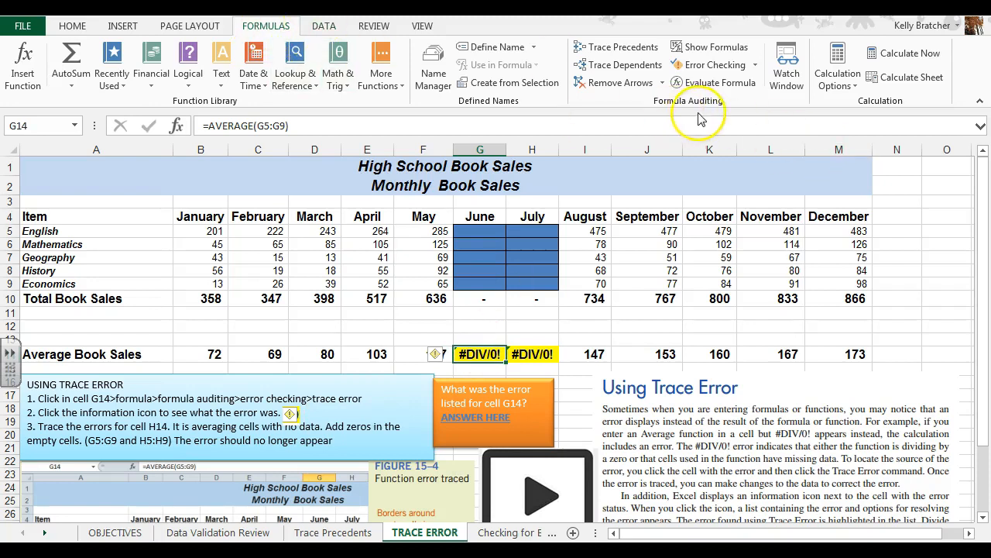
{"action": "left_click", "coordinate": [714, 65]}
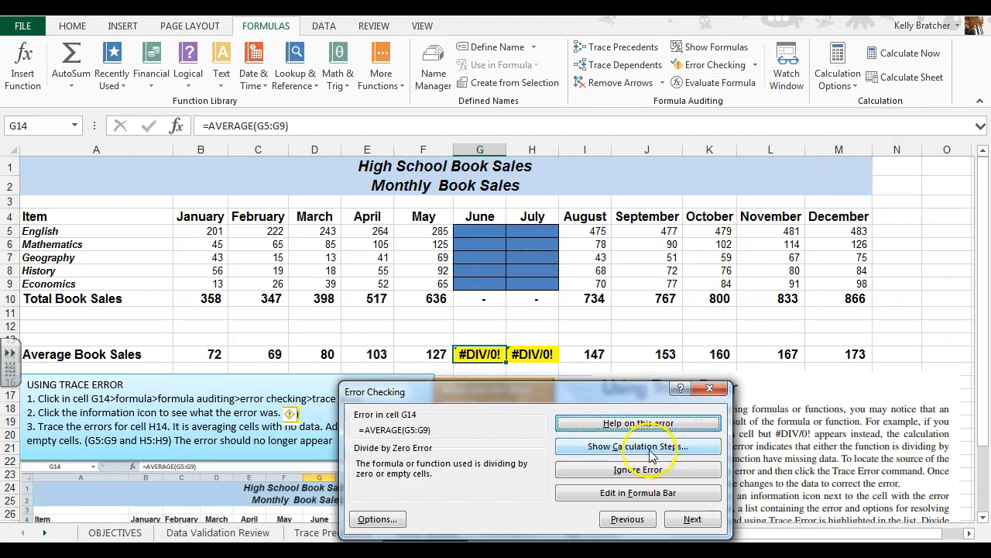
{"action": "mouse_move", "coordinate": [401, 461]}
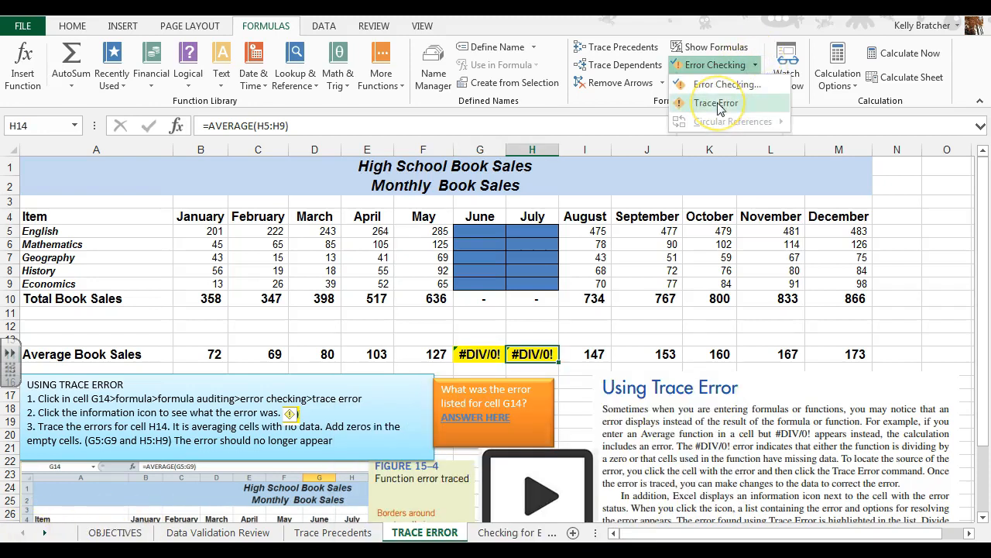
Step: Trace H14's #DIV/0! error back to the empty July cells H5:H9
{"action": "left_click", "coordinate": [716, 102]}
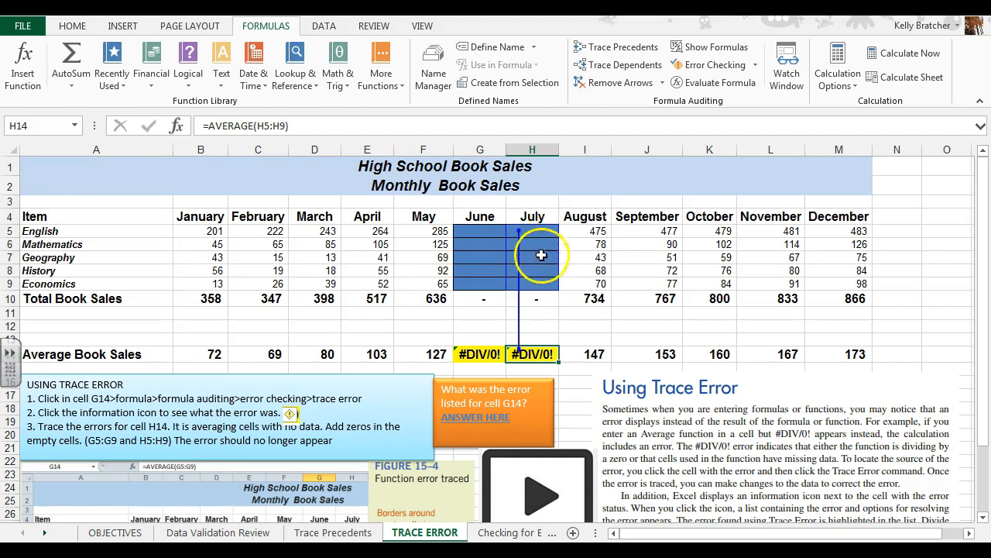
{"action": "mouse_move", "coordinate": [522, 180]}
{"action": "type", "text": "0"}
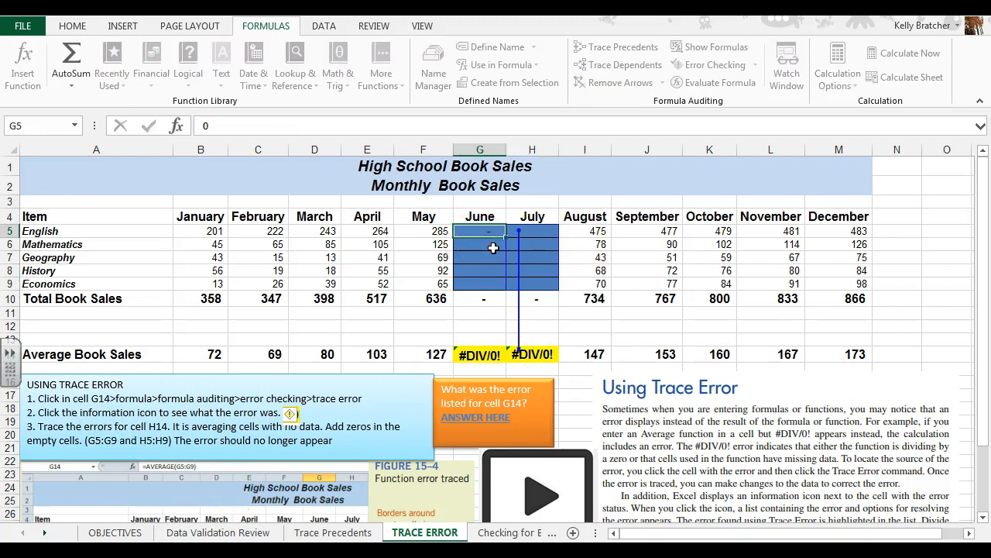
Step: Enter 0 in June cells G5:G9 and July cells H5:H9
{"action": "left_click", "coordinate": [480, 270]}
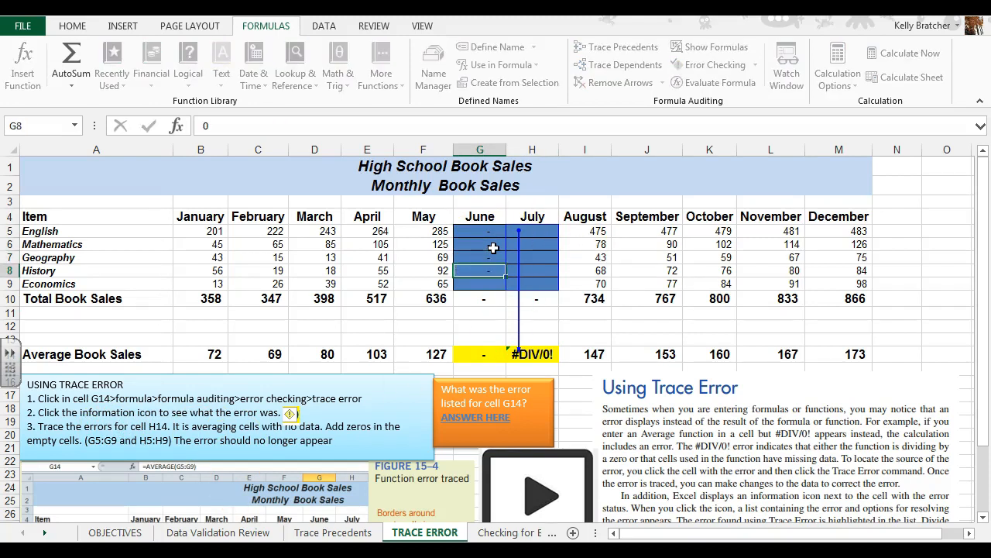
{"action": "left_click", "coordinate": [533, 283]}
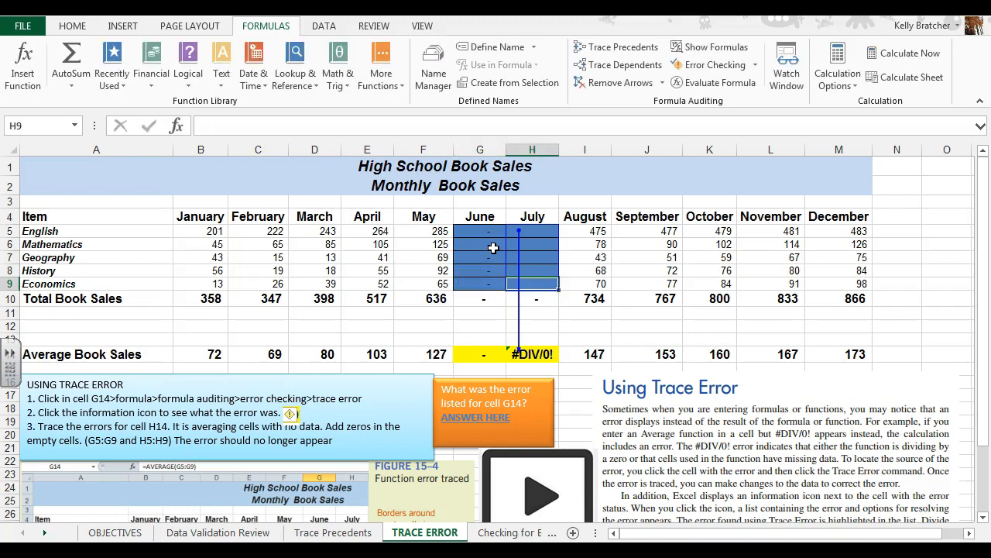
{"action": "type", "text": "0"}
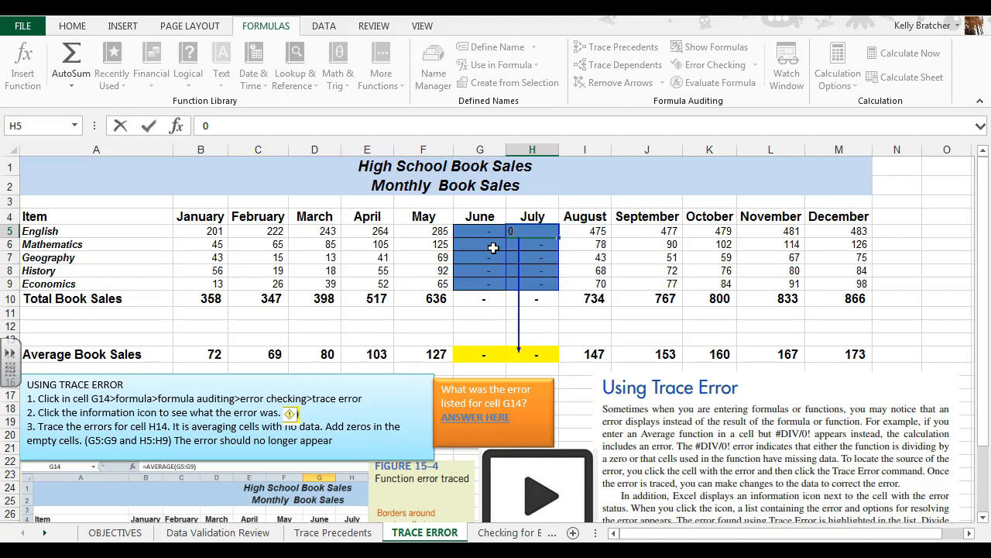
{"action": "left_click", "coordinate": [532, 216]}
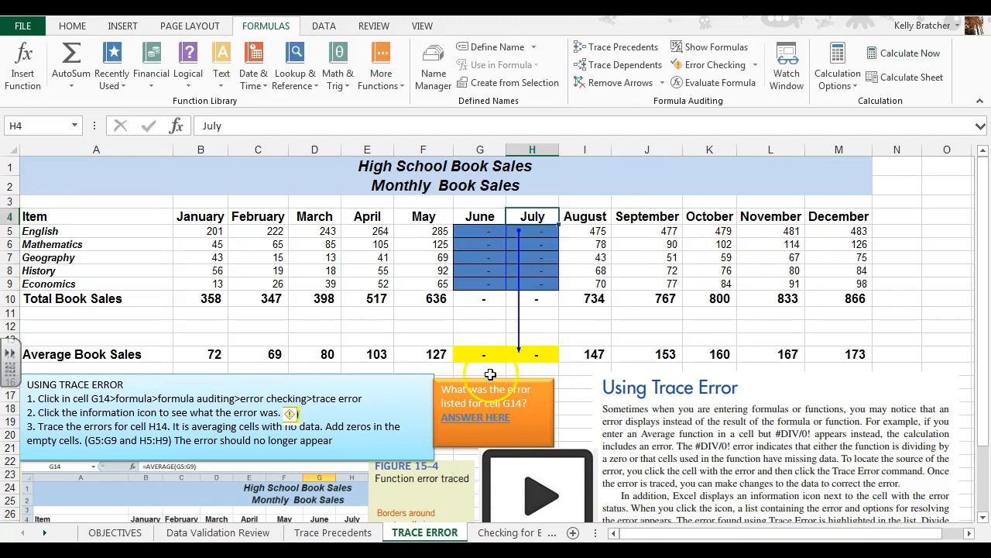